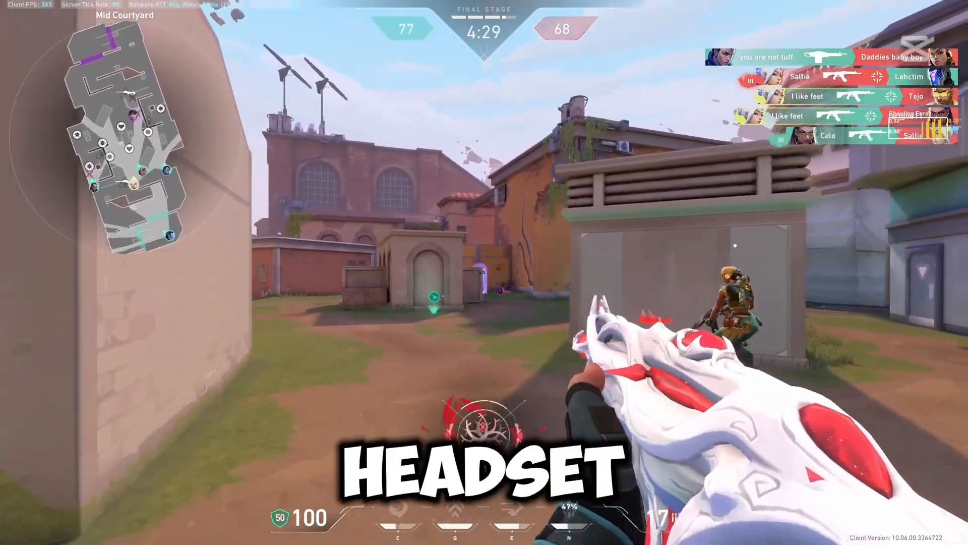
{"action": "mouse_move", "coordinate": [484, 272]}
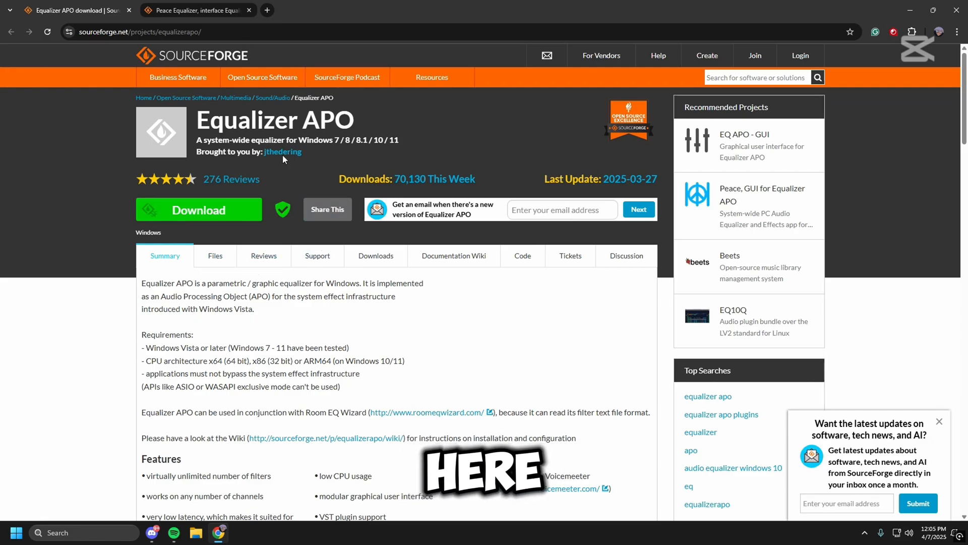
Step: Download Equalizer APO 1.4.2 and install it with default folder and Start menu settings
{"action": "left_click", "coordinate": [199, 209]}
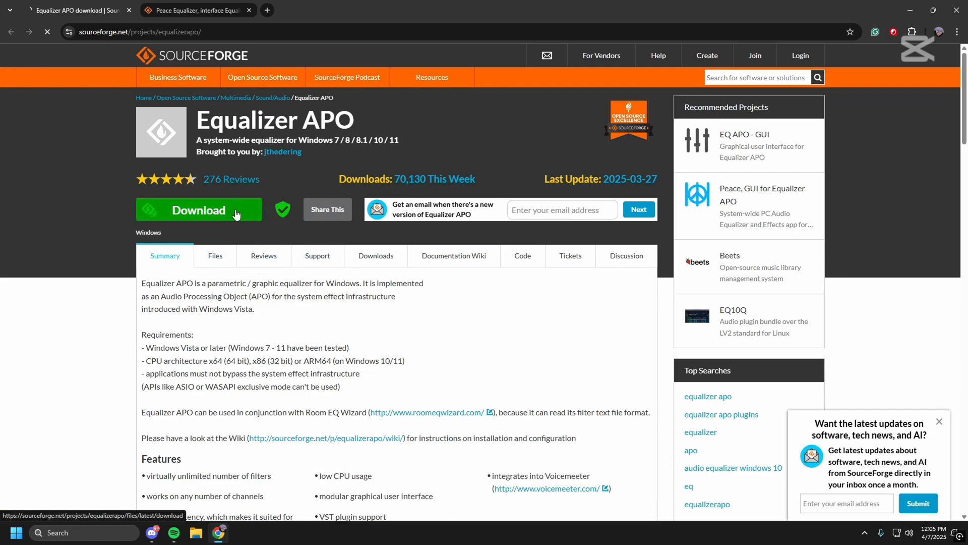
{"action": "left_click", "coordinate": [198, 209]}
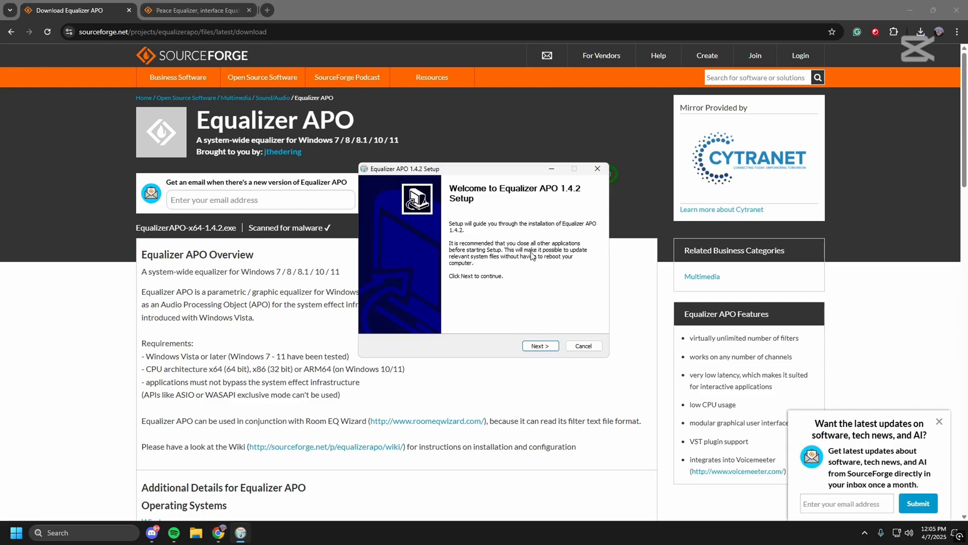
{"action": "left_click", "coordinate": [539, 345]}
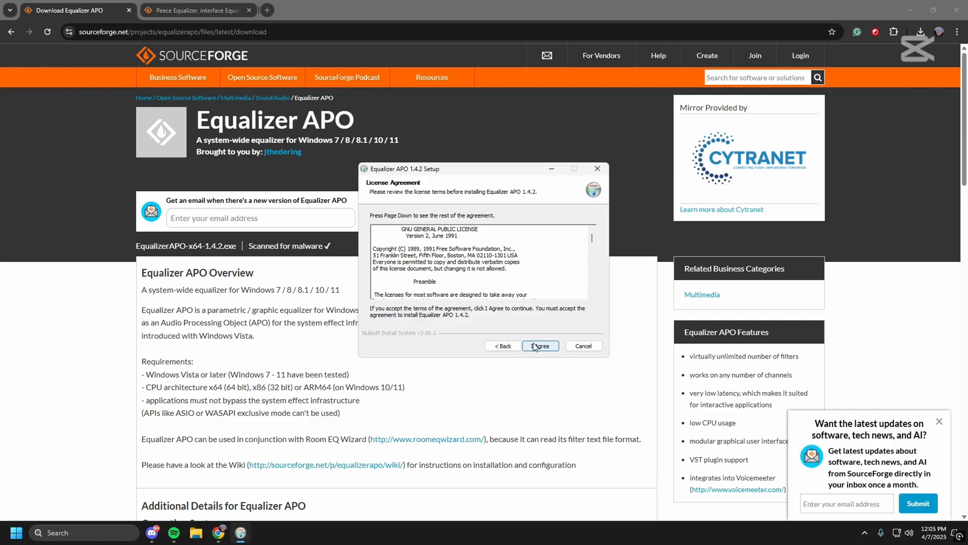
{"action": "left_click", "coordinate": [539, 346]}
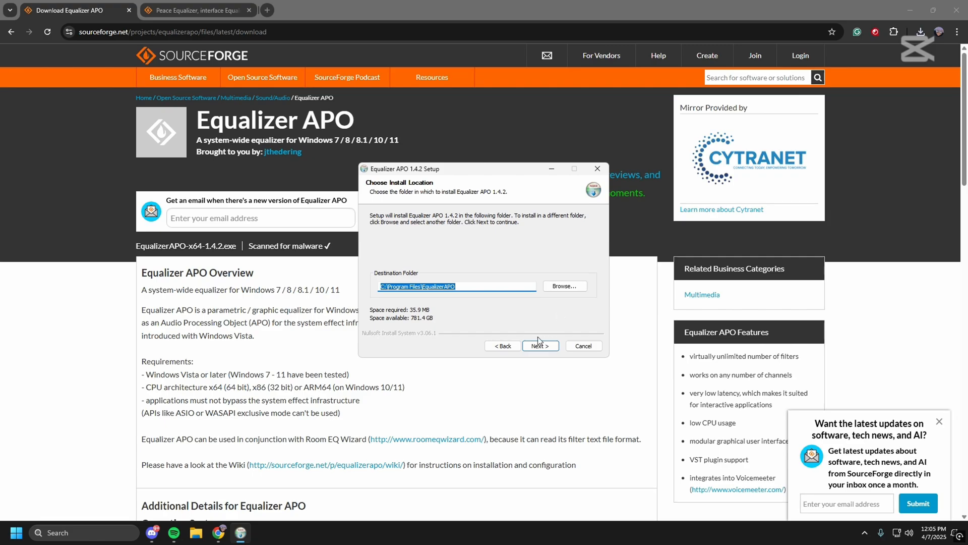
{"action": "left_click", "coordinate": [538, 346]}
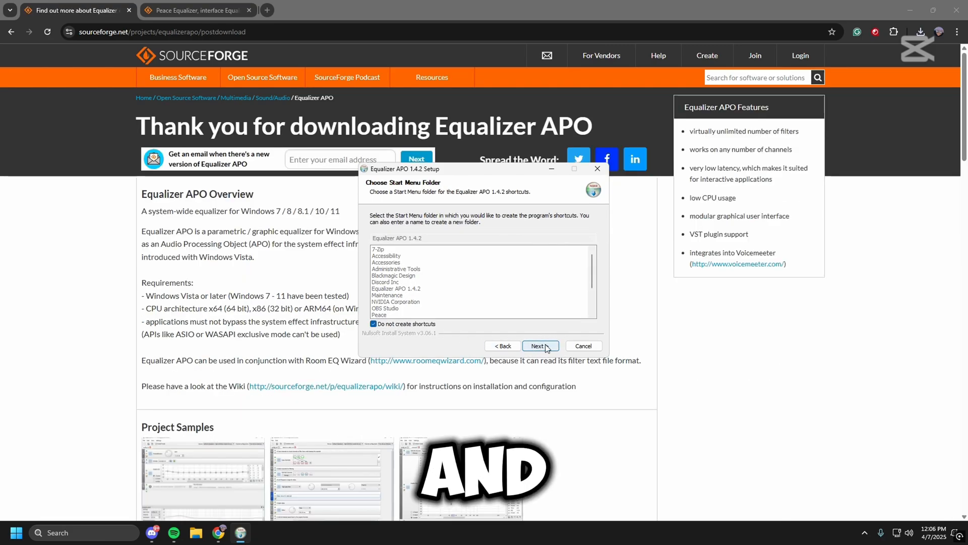
{"action": "left_click", "coordinate": [539, 346]}
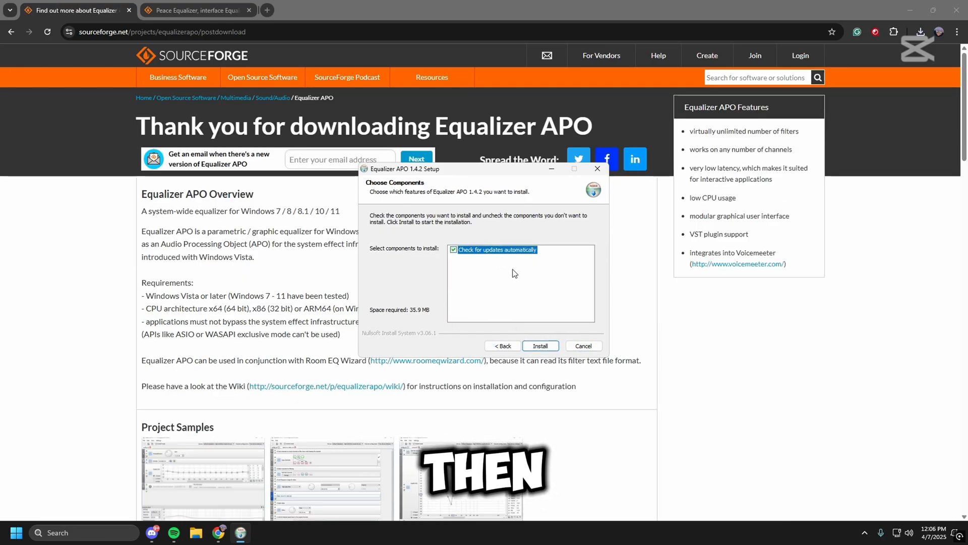
{"action": "left_click", "coordinate": [540, 346]}
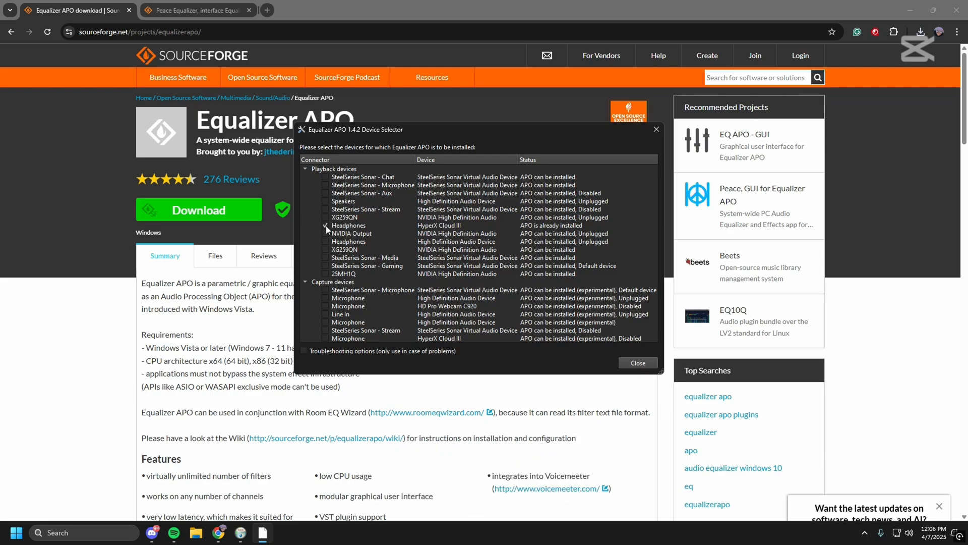
Step: Select HyperX Cloud III headphones in Device Selector, dismiss the test and info dialogs, and finish
{"action": "left_click", "coordinate": [348, 225]}
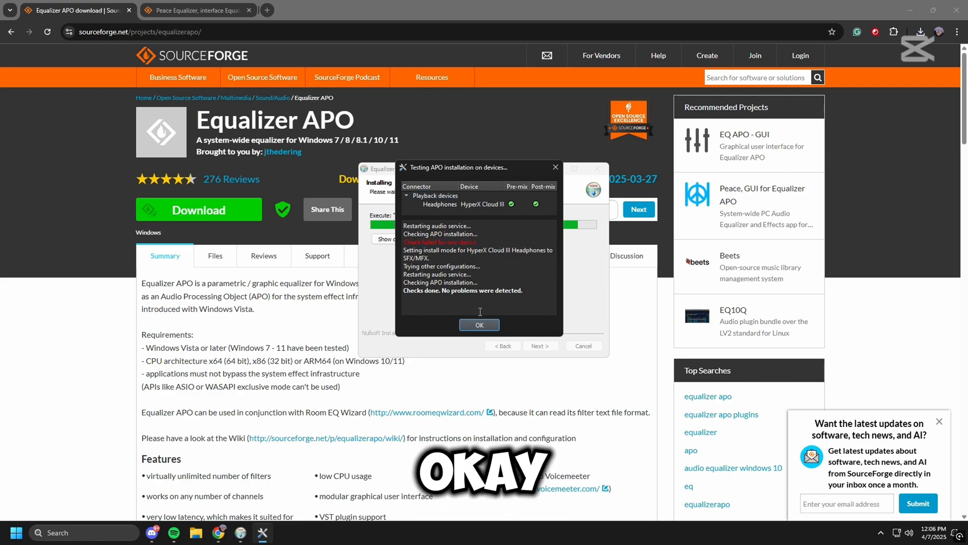
{"action": "left_click", "coordinate": [479, 325]}
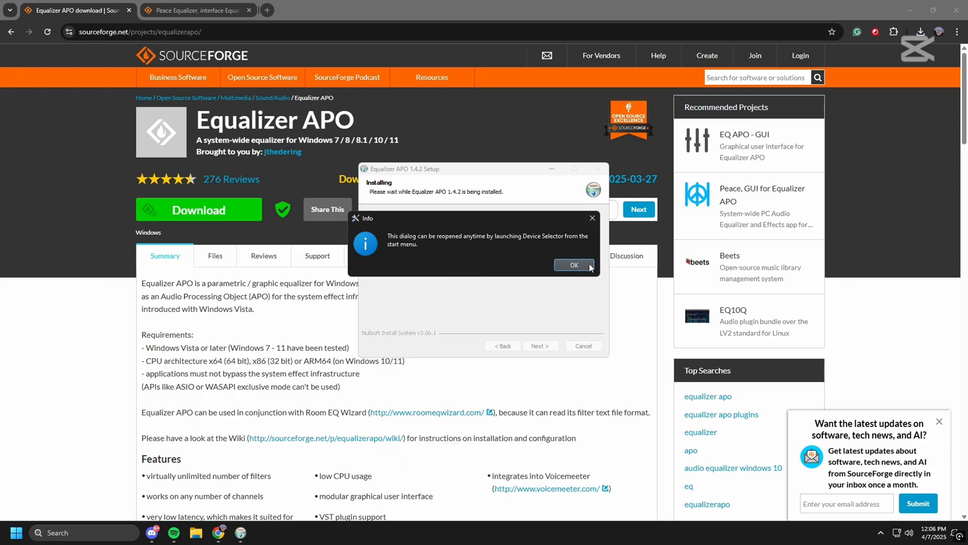
{"action": "left_click", "coordinate": [573, 264]}
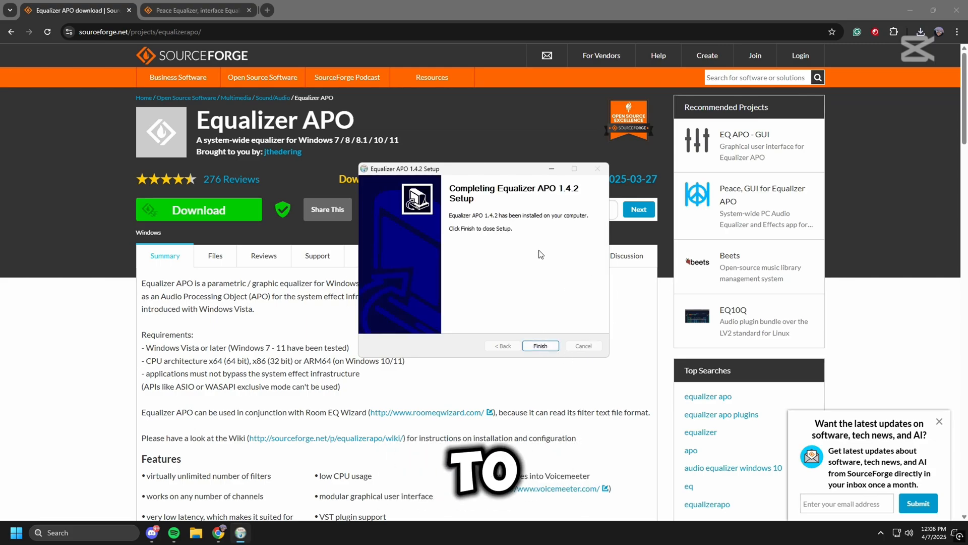
{"action": "mouse_move", "coordinate": [492, 329]}
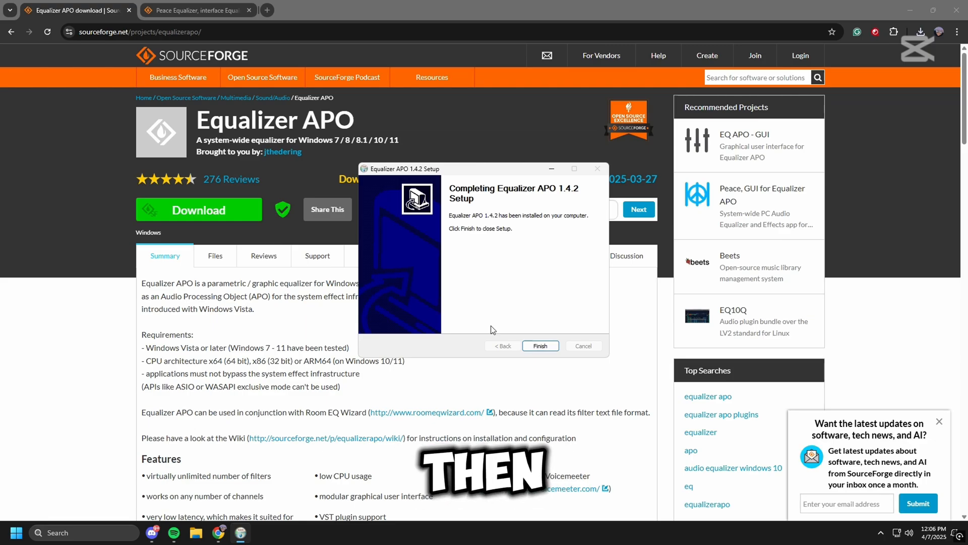
{"action": "left_click", "coordinate": [539, 345]}
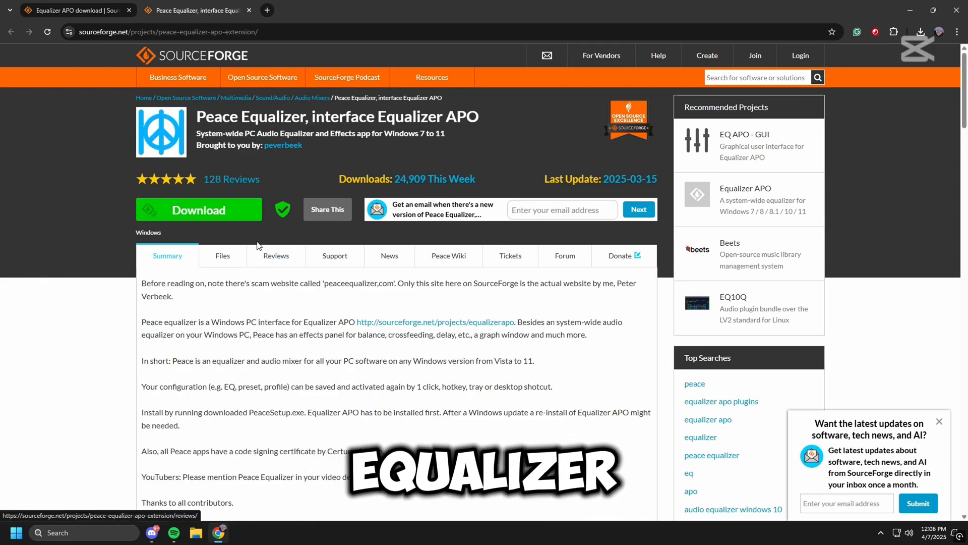
Step: Download and install Peace 1.6.8.10 through its Setup Tool, then close it
{"action": "left_click", "coordinate": [199, 209]}
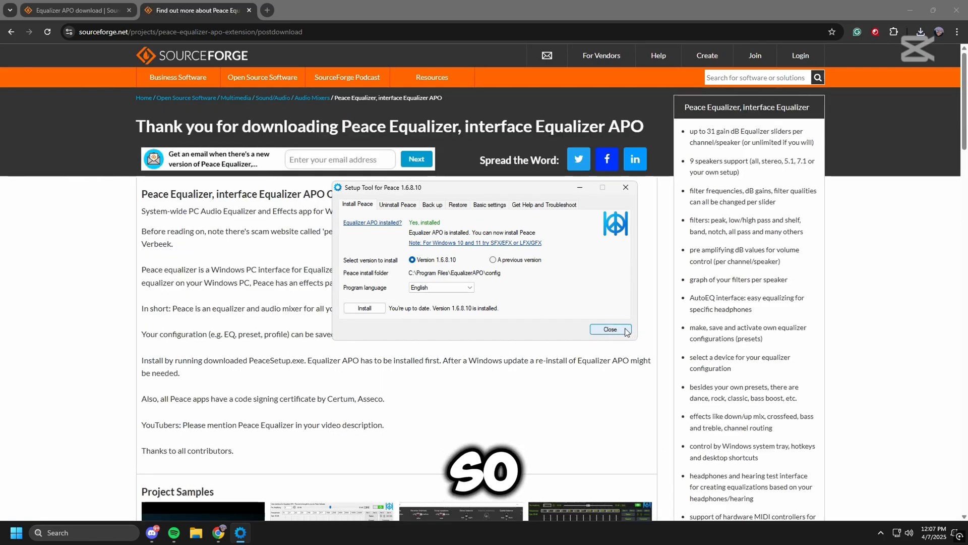
{"action": "left_click", "coordinate": [610, 329]}
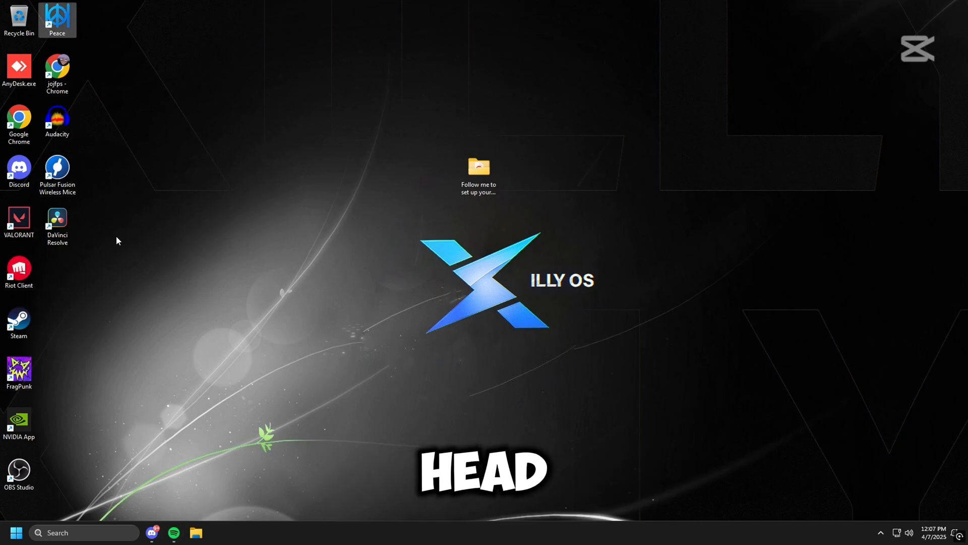
Step: Launch Peace from the desktop and choose the full interface with all features
{"action": "double_click", "coordinate": [57, 15]}
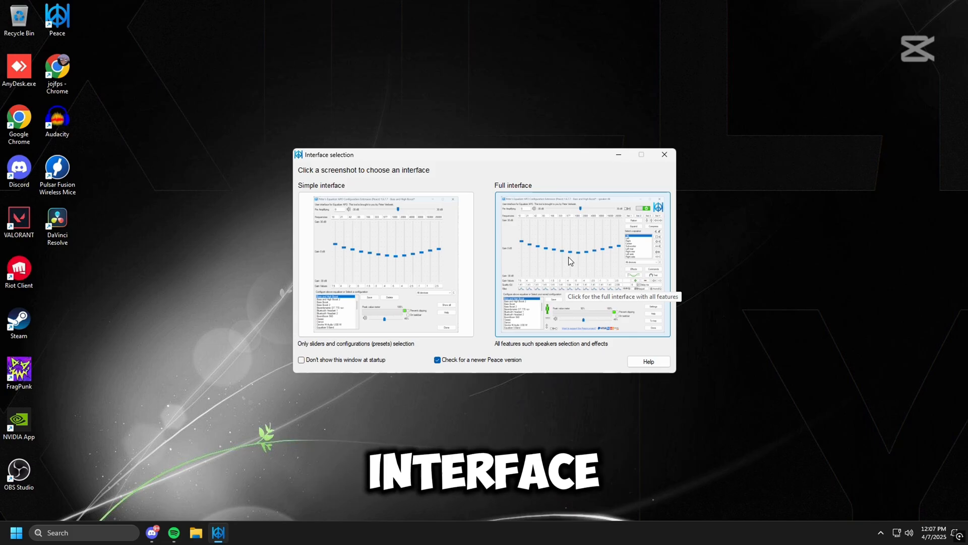
{"action": "left_click", "coordinate": [580, 263]}
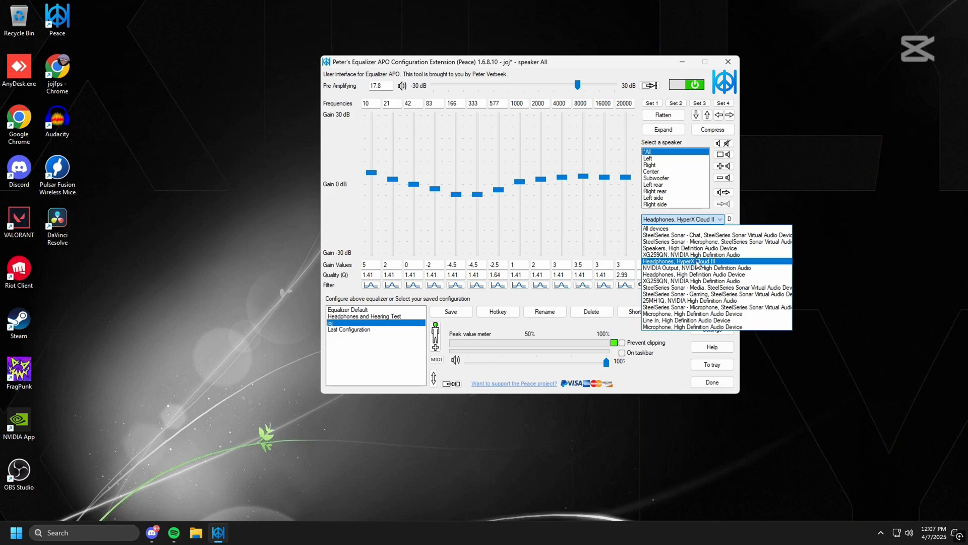
Step: Apply the 15-band equalizer to 'Headphones, HyperX Cloud III' and open the effects settings
{"action": "left_click", "coordinate": [682, 219]}
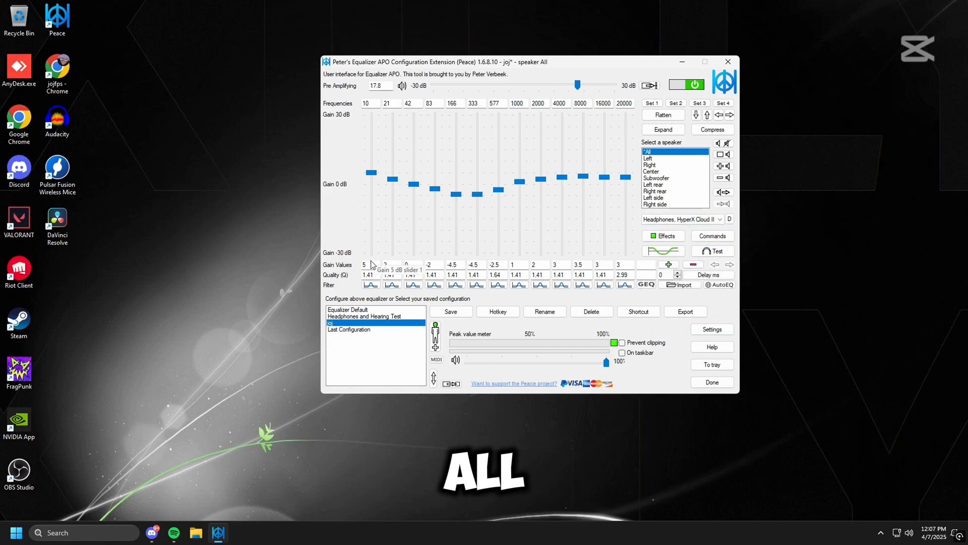
{"action": "mouse_move", "coordinate": [498, 209]}
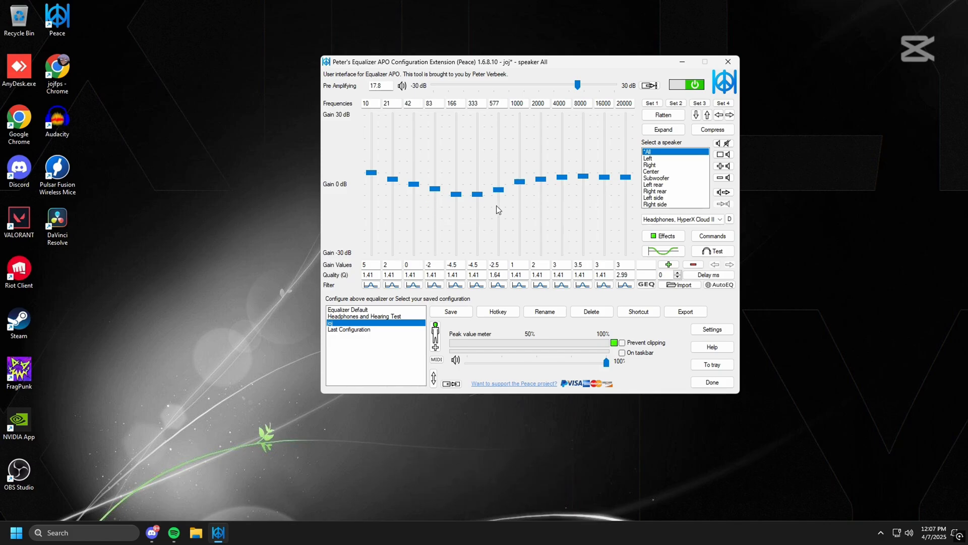
{"action": "mouse_move", "coordinate": [366, 256]}
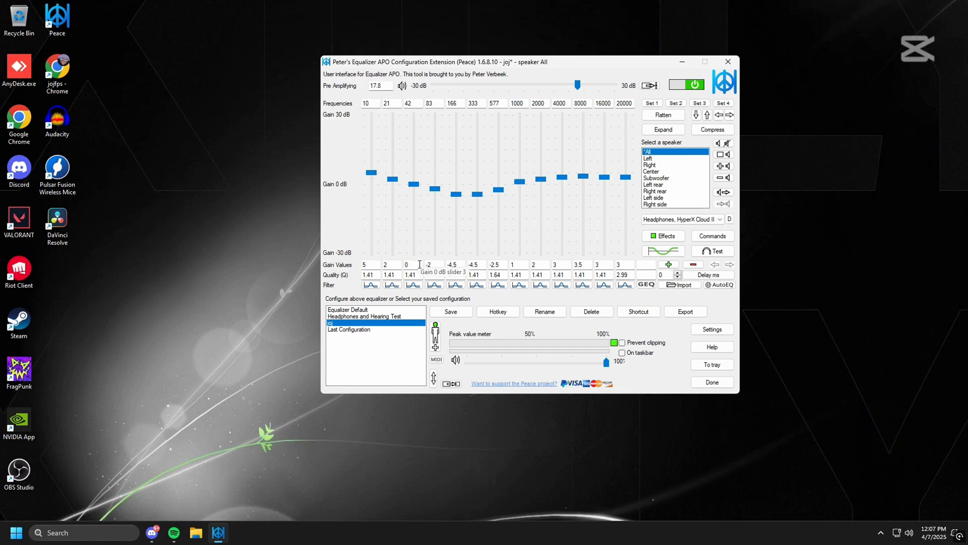
{"action": "mouse_move", "coordinate": [445, 268]}
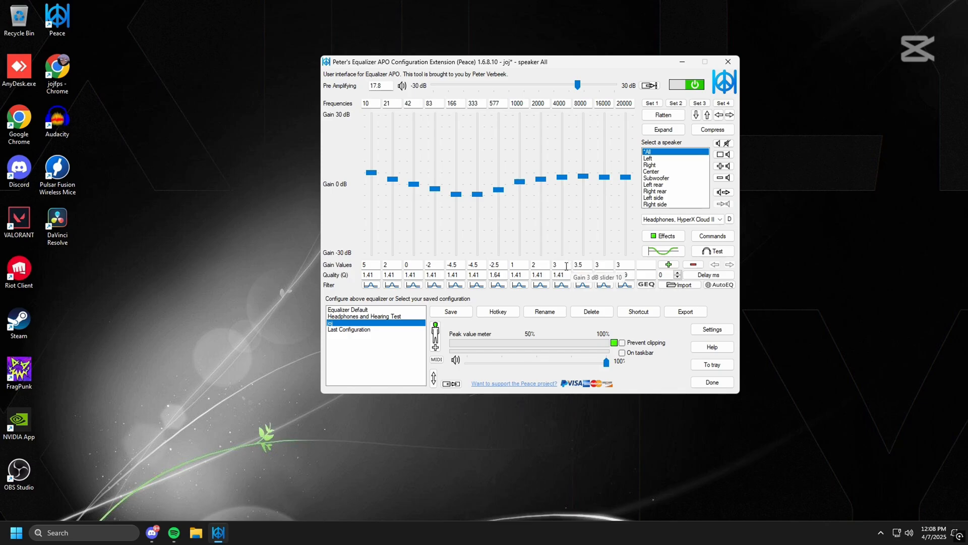
{"action": "mouse_move", "coordinate": [589, 266]}
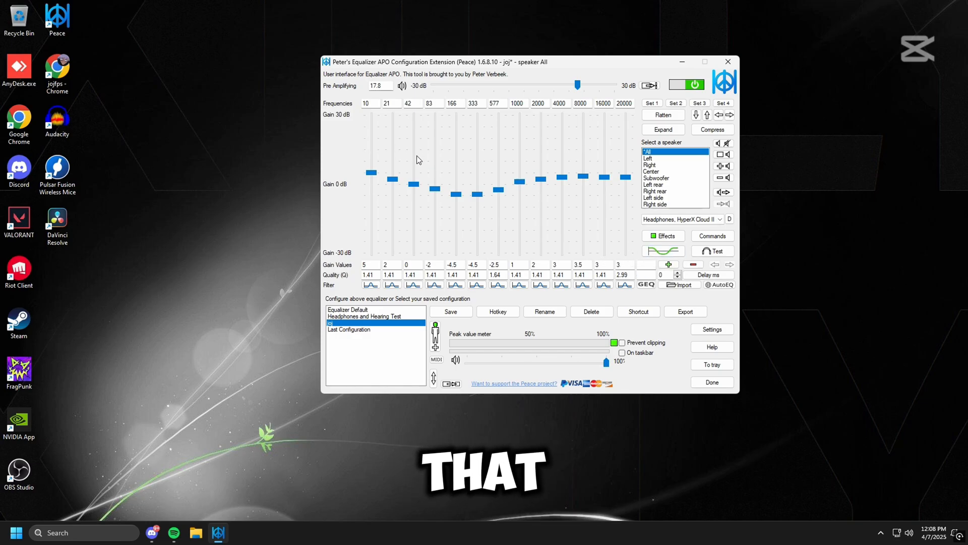
{"action": "mouse_move", "coordinate": [506, 163]}
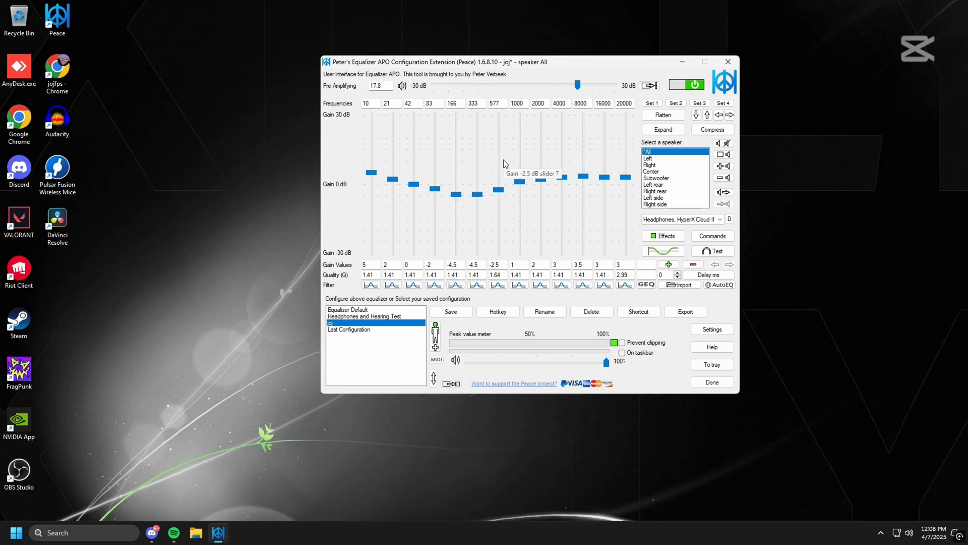
{"action": "mouse_move", "coordinate": [607, 161]}
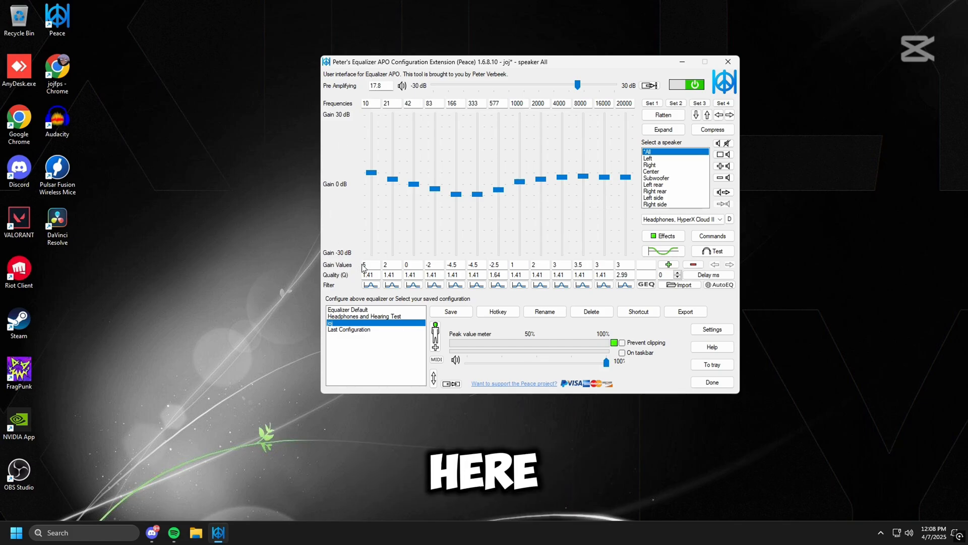
{"action": "left_click", "coordinate": [662, 236]}
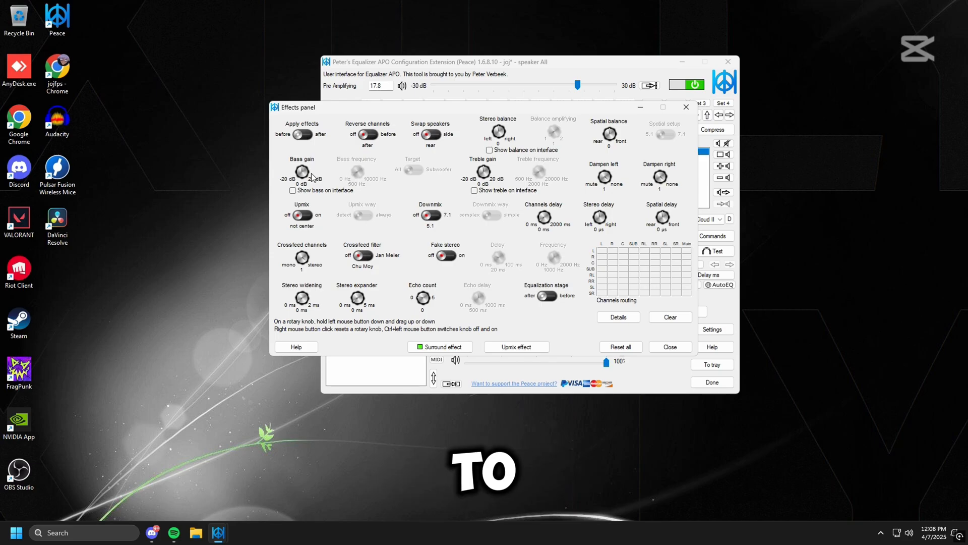
Step: Switch on the surround effect and stereo detection, then close the Surround effect panel
{"action": "left_click", "coordinate": [440, 347]}
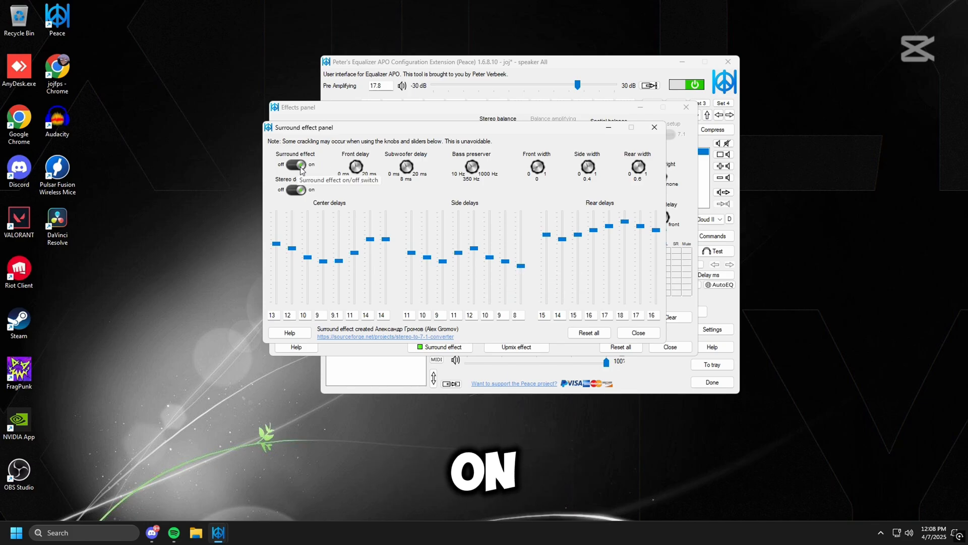
{"action": "left_click", "coordinate": [295, 165]}
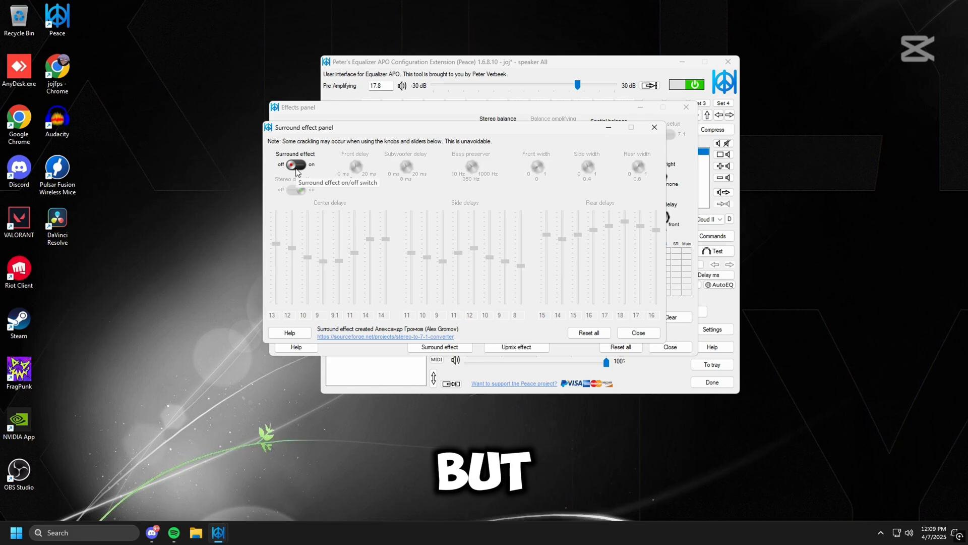
{"action": "left_click", "coordinate": [295, 165]}
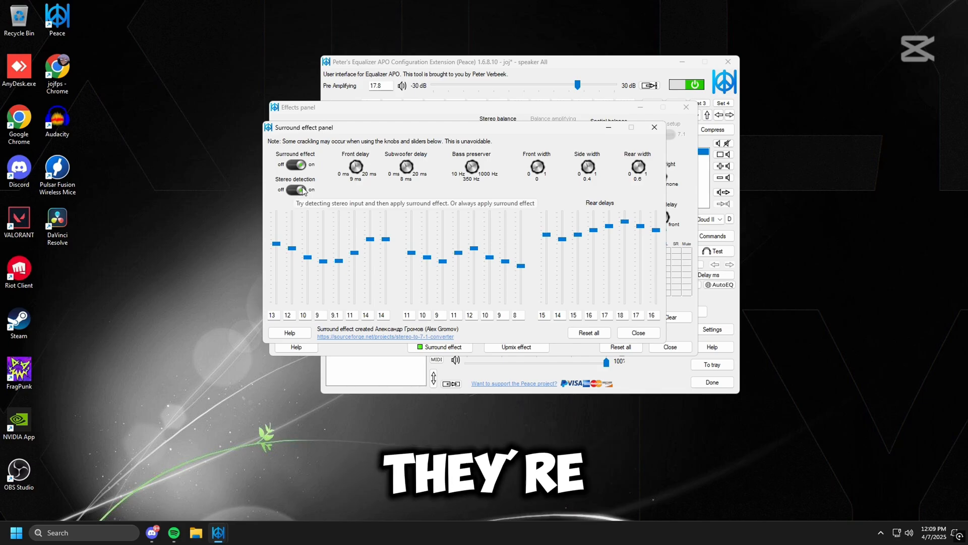
{"action": "left_click", "coordinate": [299, 190]}
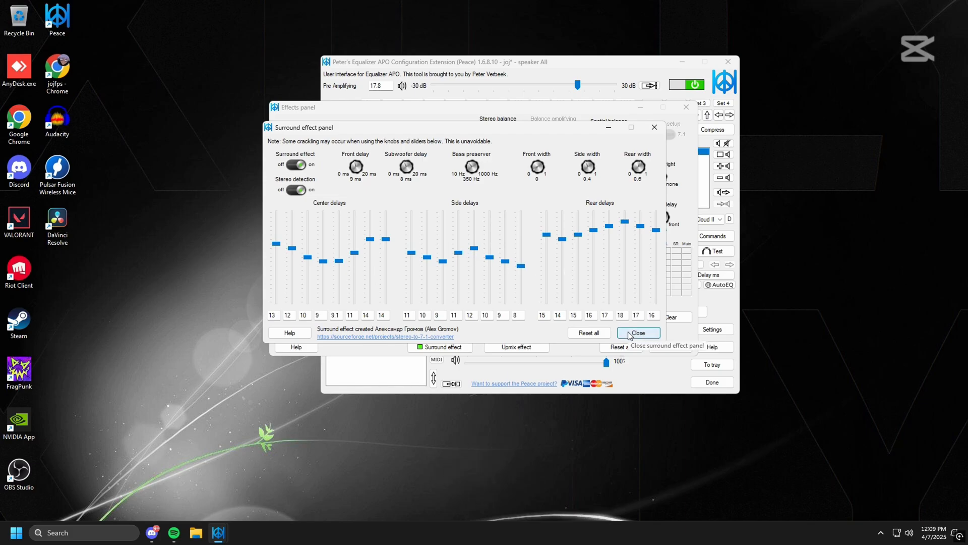
{"action": "left_click", "coordinate": [639, 332]}
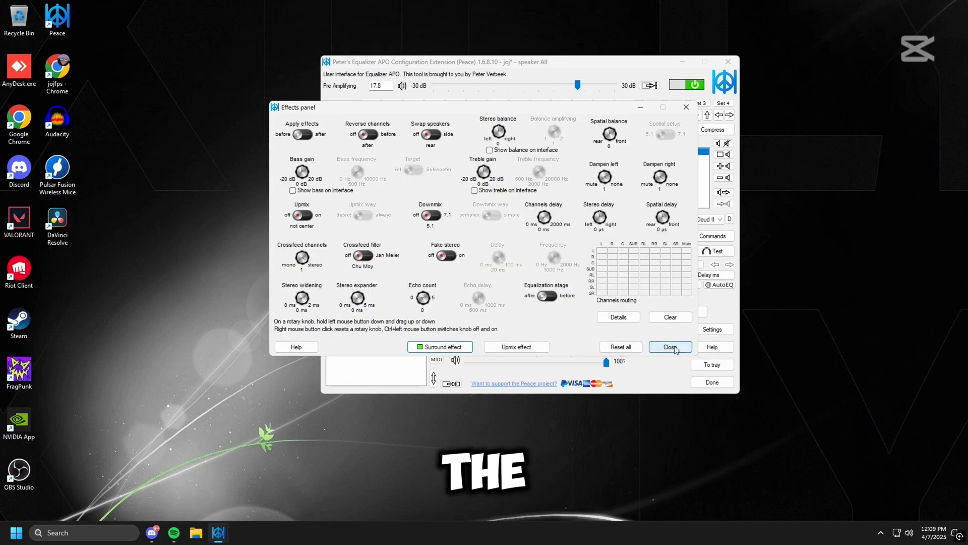
Step: Close the Effects panel and set the Pre Amplifying slider to 18.1 dB
{"action": "left_click", "coordinate": [670, 346]}
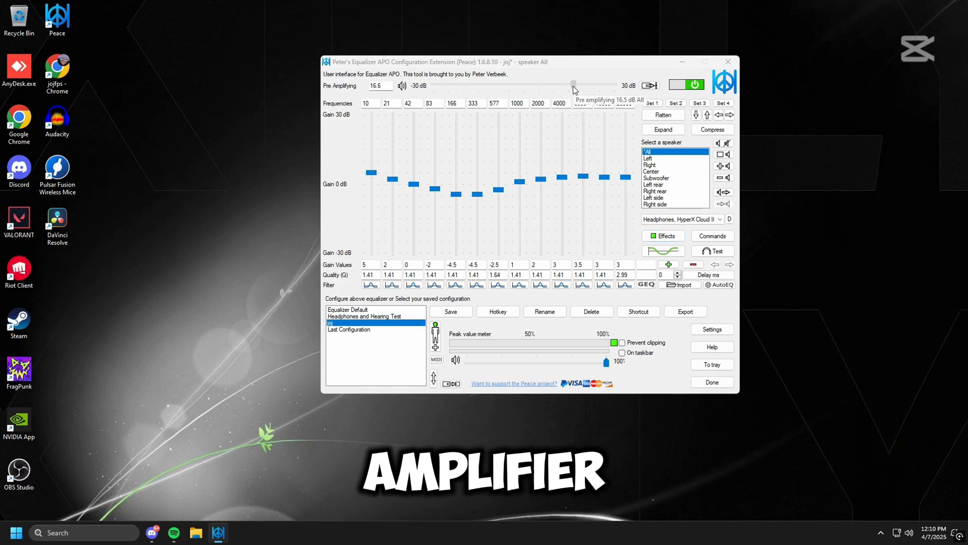
{"action": "left_click_drag", "start_coordinate": [573, 83], "coordinate": [472, 85]}
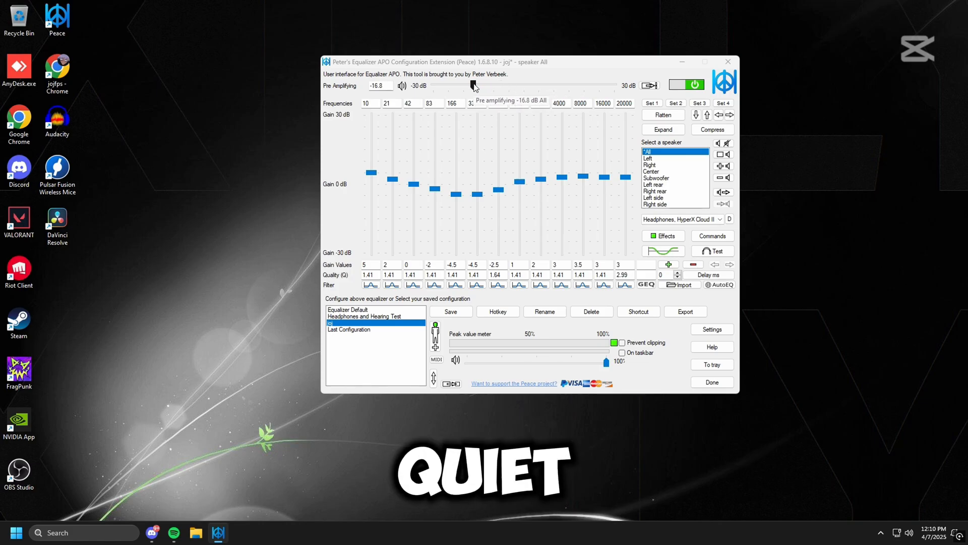
{"action": "left_click_drag", "start_coordinate": [474, 85], "coordinate": [547, 85]}
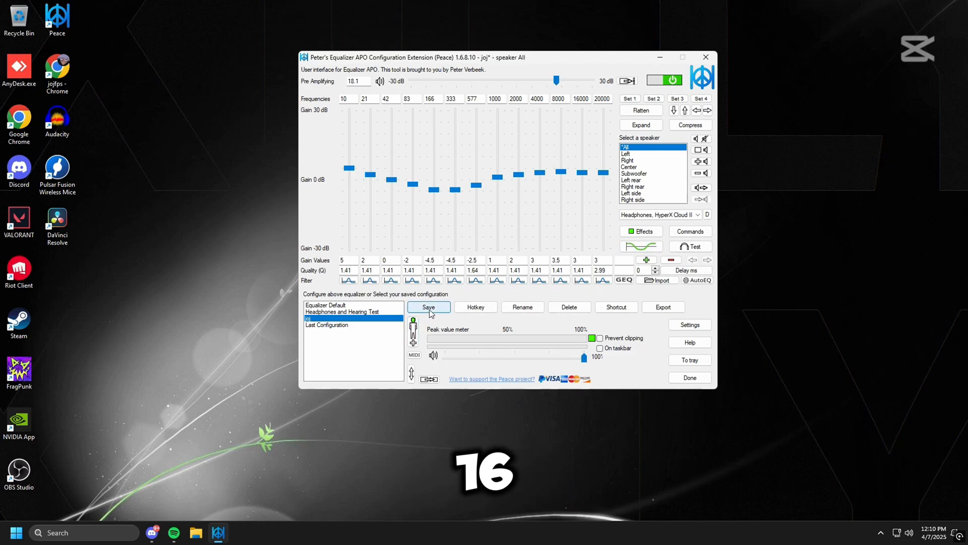
Step: Save the current Peace equalizer configuration
{"action": "left_click", "coordinate": [428, 307]}
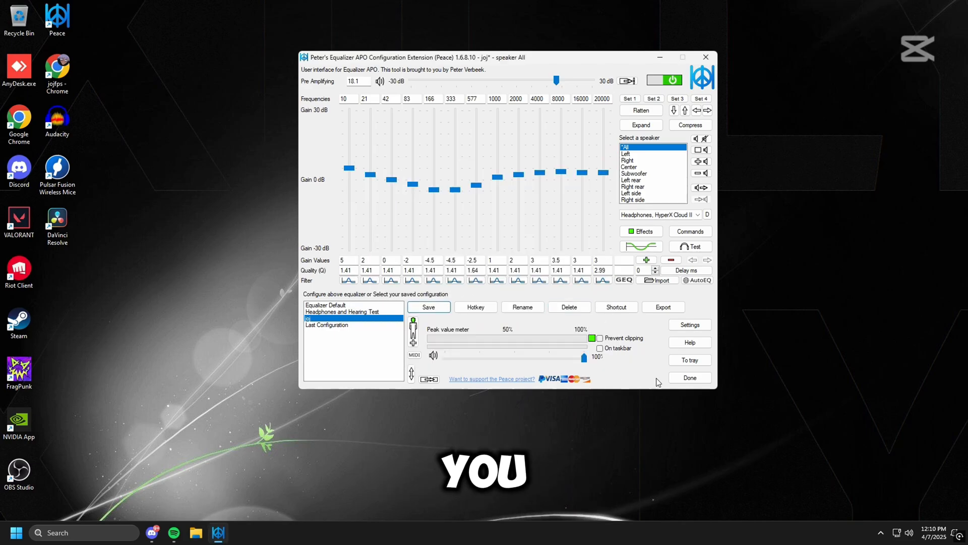
{"action": "mouse_move", "coordinate": [604, 203]}
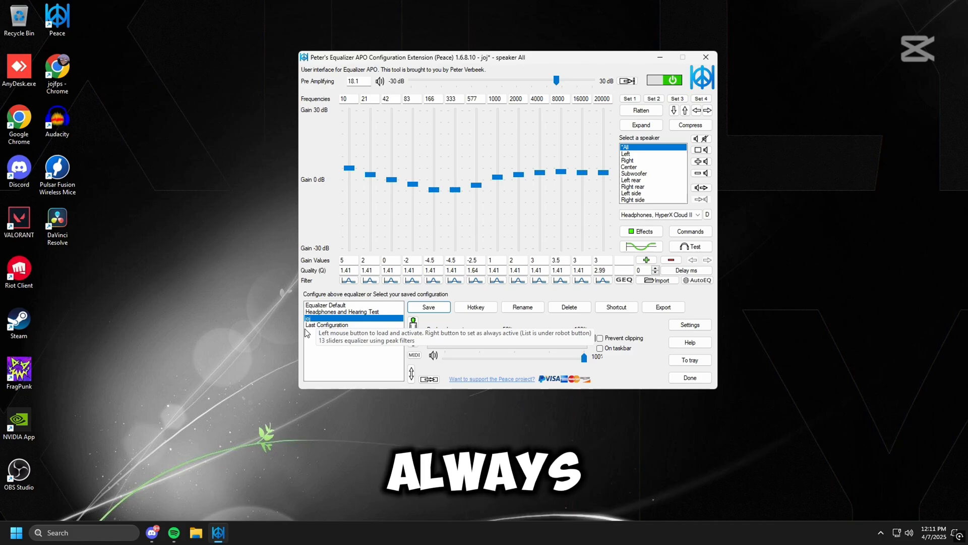
{"action": "mouse_move", "coordinate": [575, 257]}
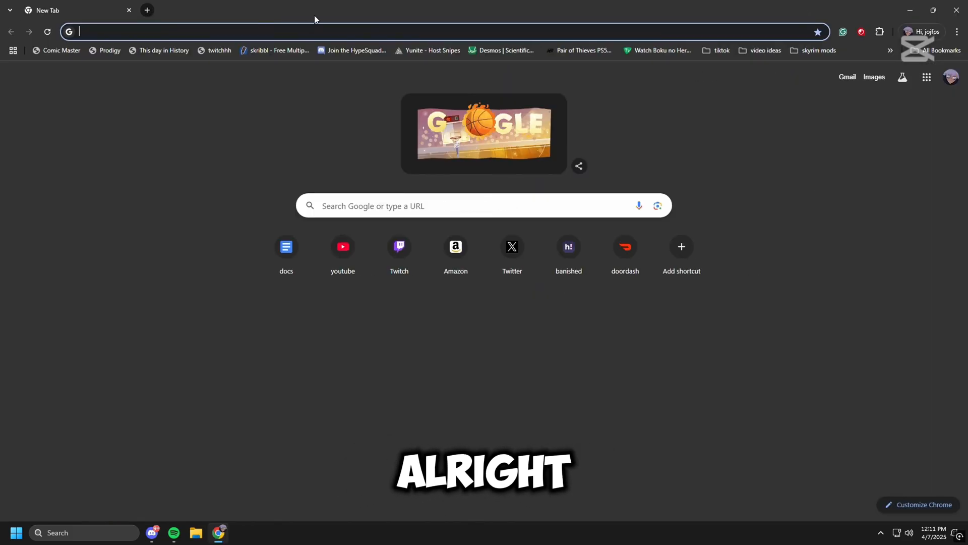
Step: Search Google for 'steelseries sonar' in Chrome, then open the Windows search panel
{"action": "type", "text": "steel sereie"}
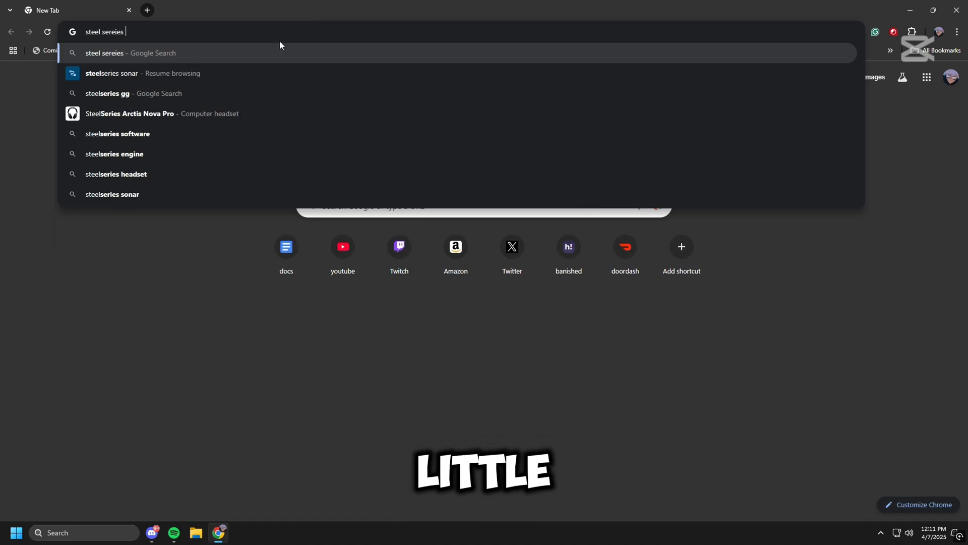
{"action": "type", "text": "son"}
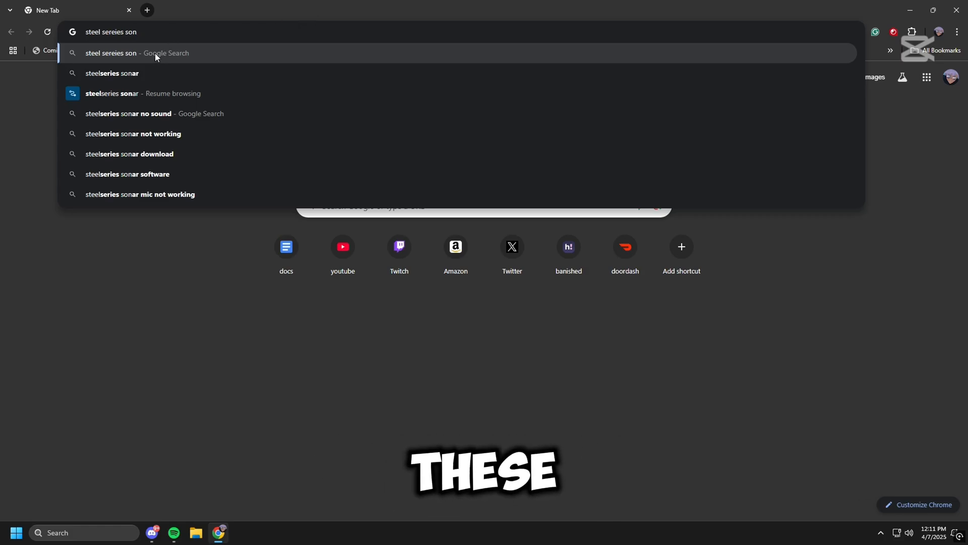
{"action": "left_click", "coordinate": [112, 73]}
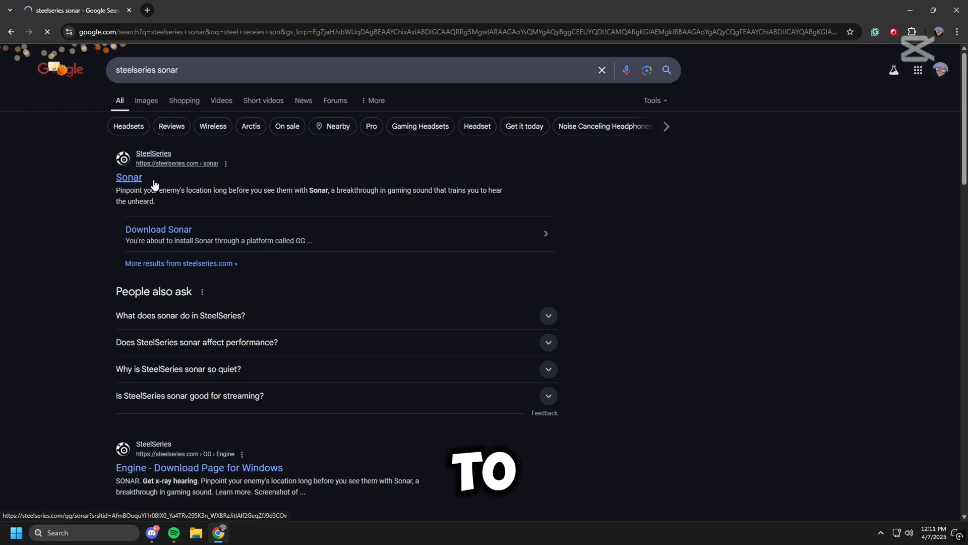
{"action": "left_click", "coordinate": [129, 177]}
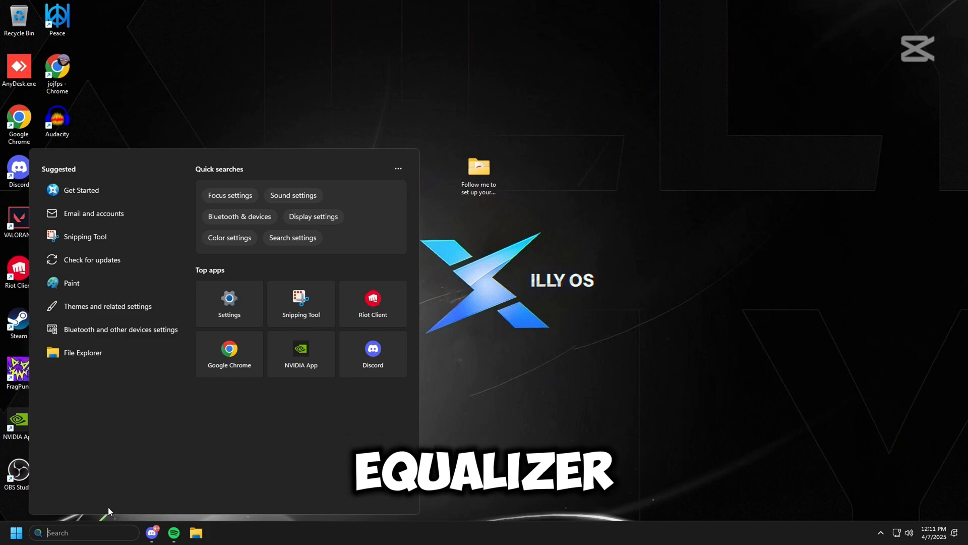
Step: Search Windows for 'steelSeries GG' to launch it
{"action": "type", "text": "steelSeries GG"}
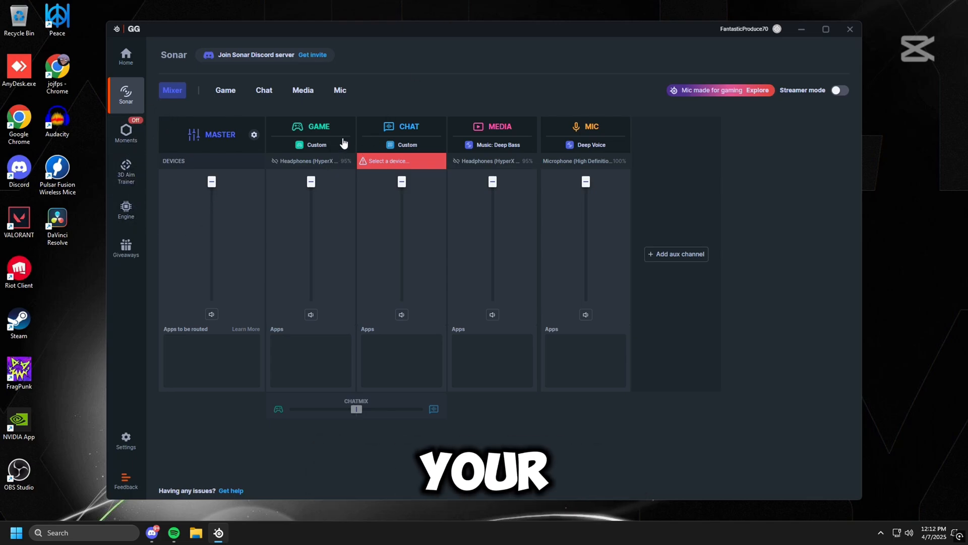
{"action": "mouse_move", "coordinate": [333, 166]}
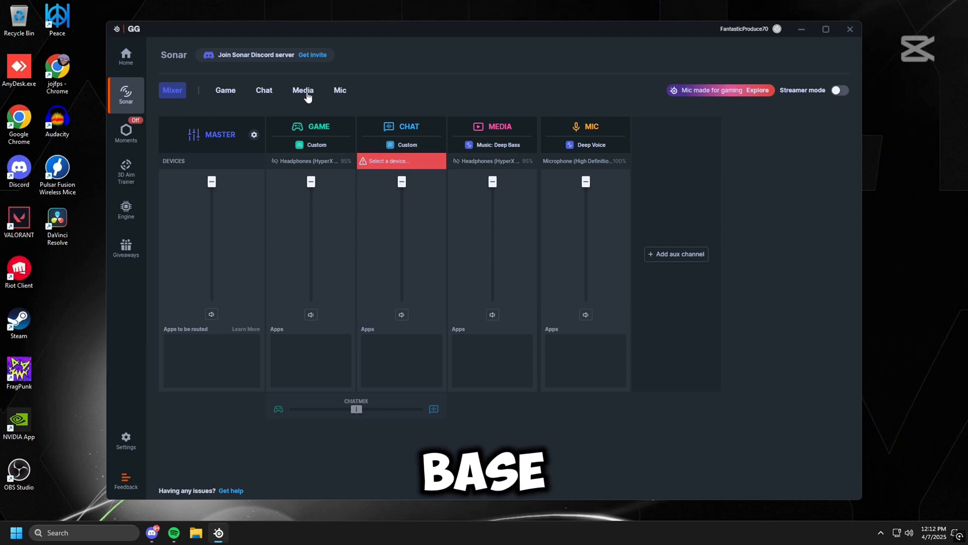
Step: Review the Media channel's Music: Deep Bass EQ, then browse the Game channel's 208 presets
{"action": "left_click", "coordinate": [303, 90]}
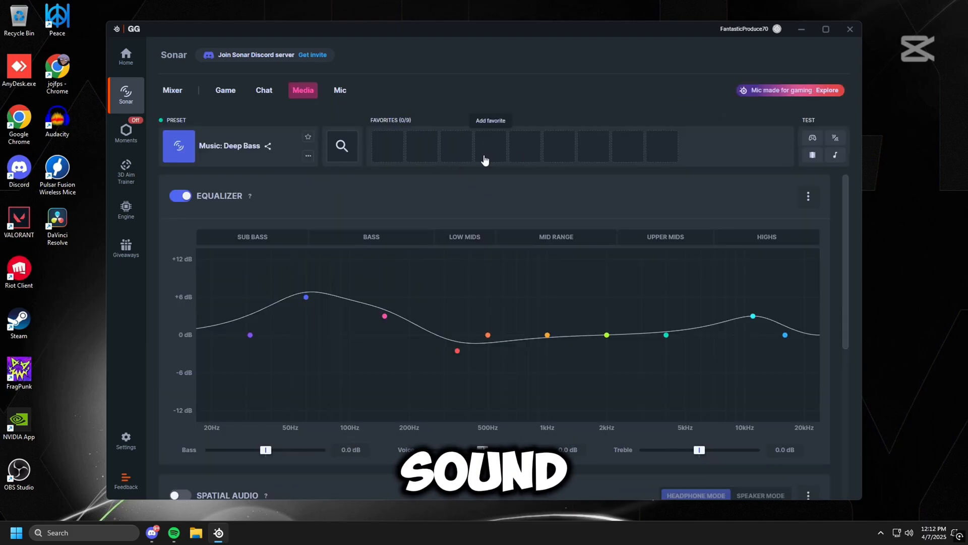
{"action": "scroll", "scroll_direction": "down", "scroll_amount": 3}
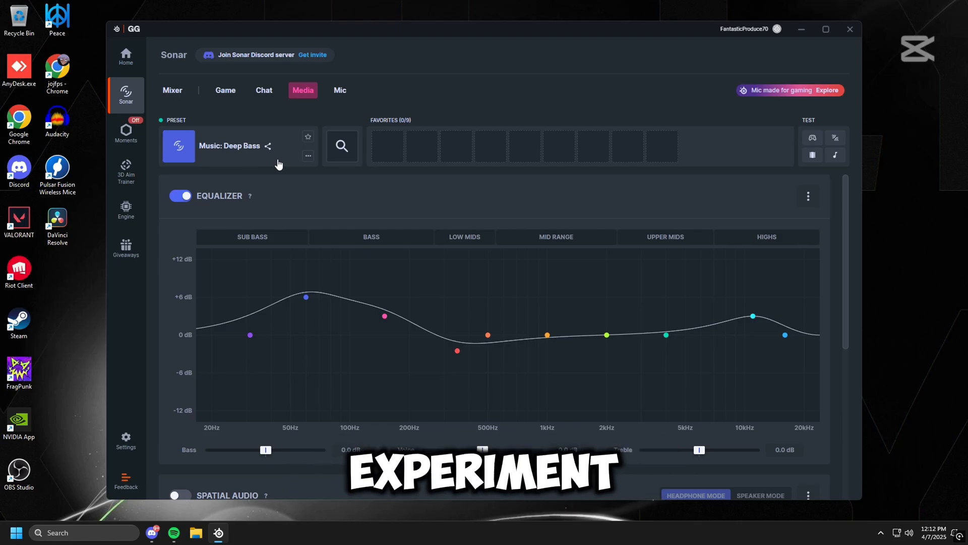
{"action": "left_click", "coordinate": [226, 90]}
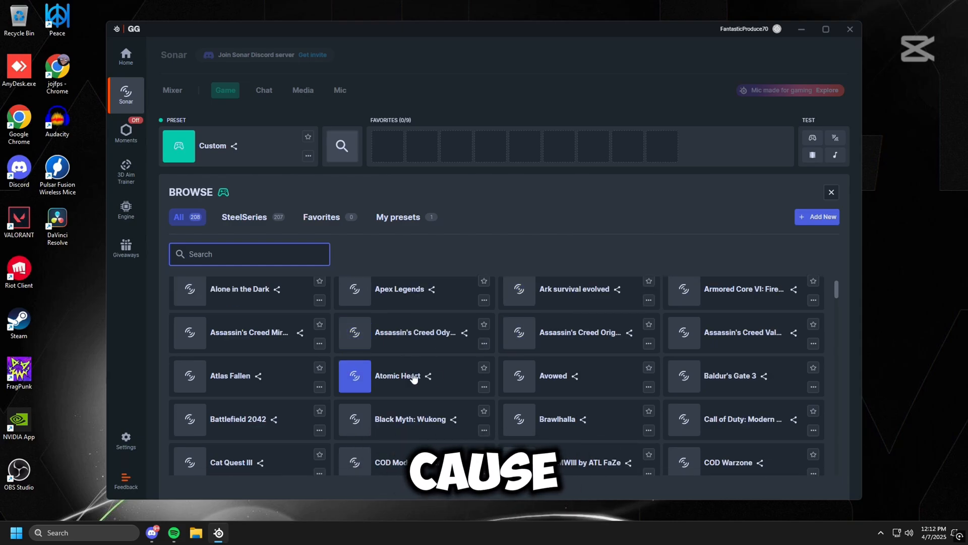
Step: Filter Game presets with 'musi' down to four SteelSeries Music presets and open Windows' sound menu
{"action": "scroll", "scroll_direction": "down", "scroll_amount": 3}
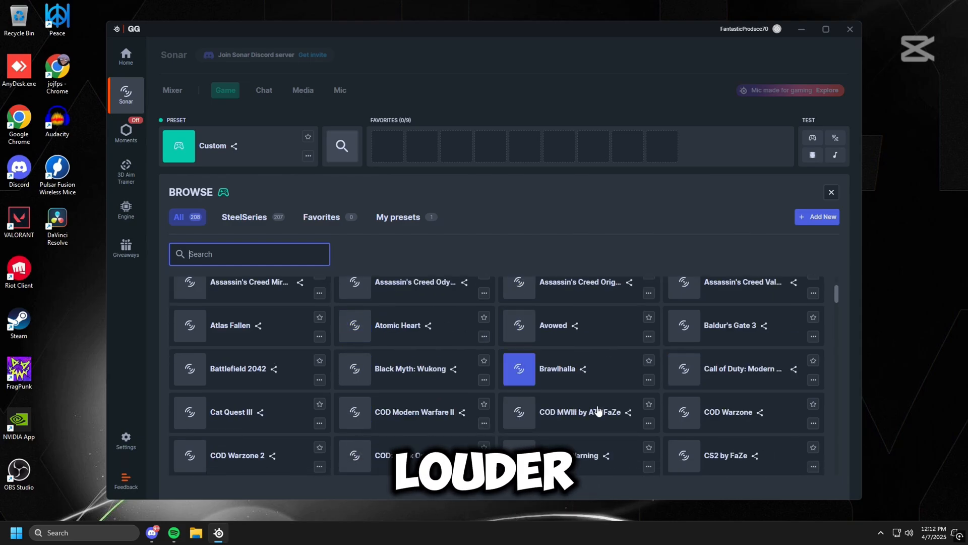
{"action": "type", "text": "musi"}
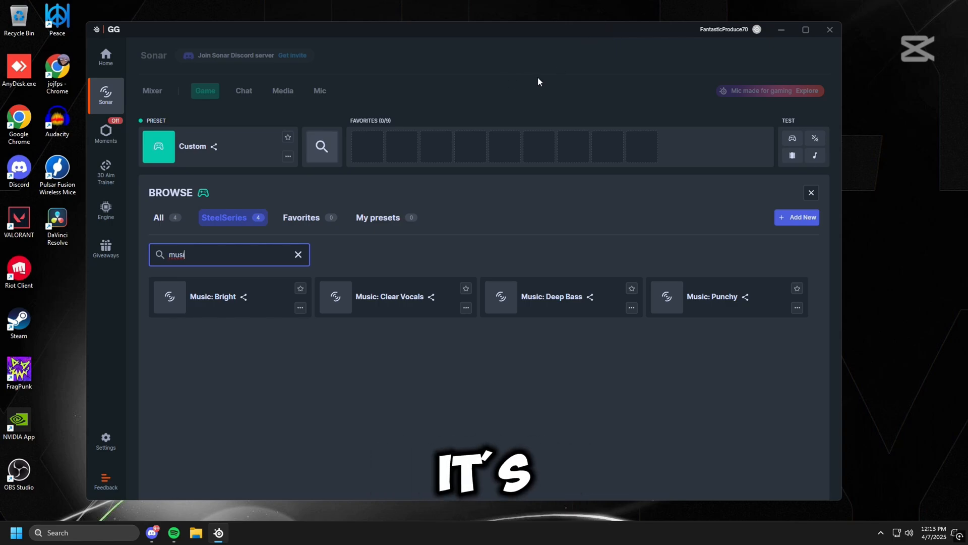
{"action": "left_click", "coordinate": [908, 532]}
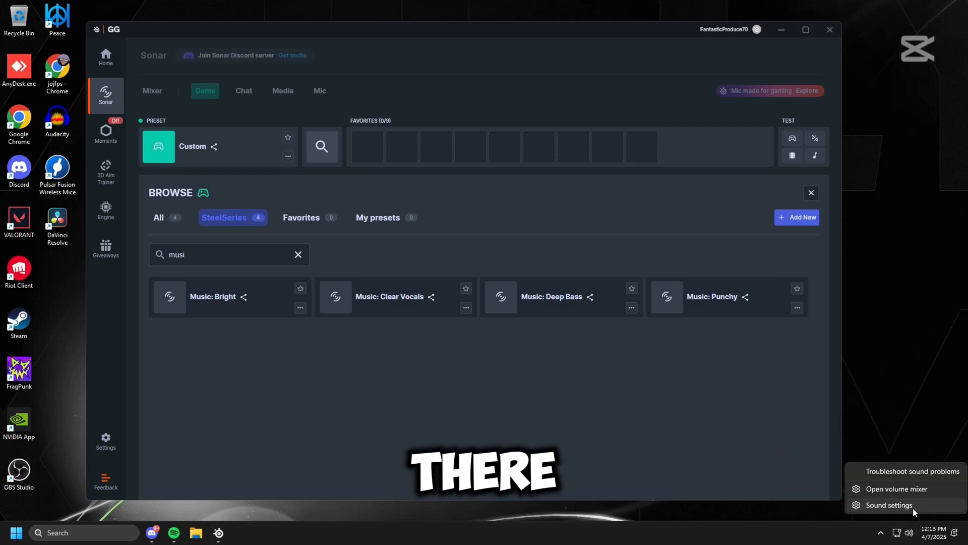
Step: In the volume mixer, switch the output device from HyperX headphones to SteelSeries Sonar - Media
{"action": "left_click", "coordinate": [894, 489]}
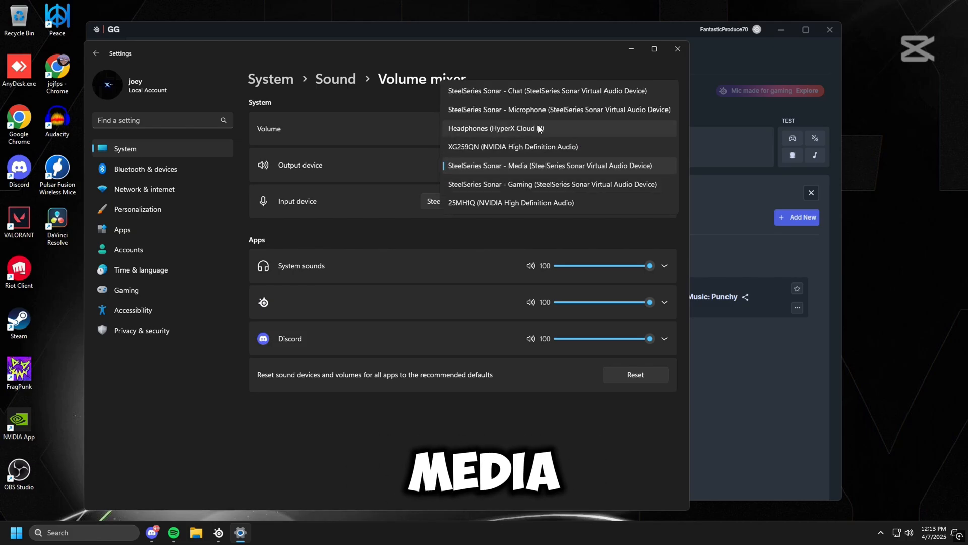
{"action": "left_click", "coordinate": [551, 184]}
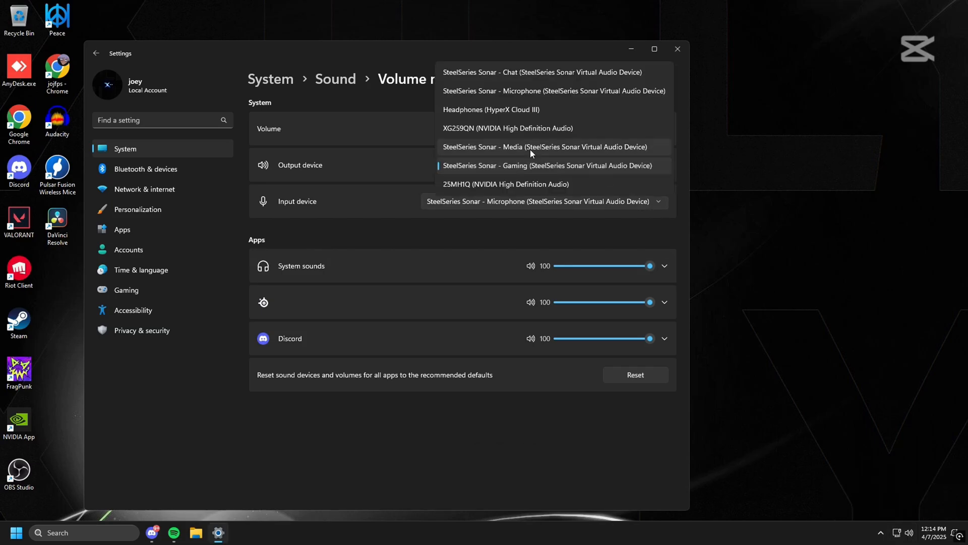
{"action": "left_click", "coordinate": [490, 109]}
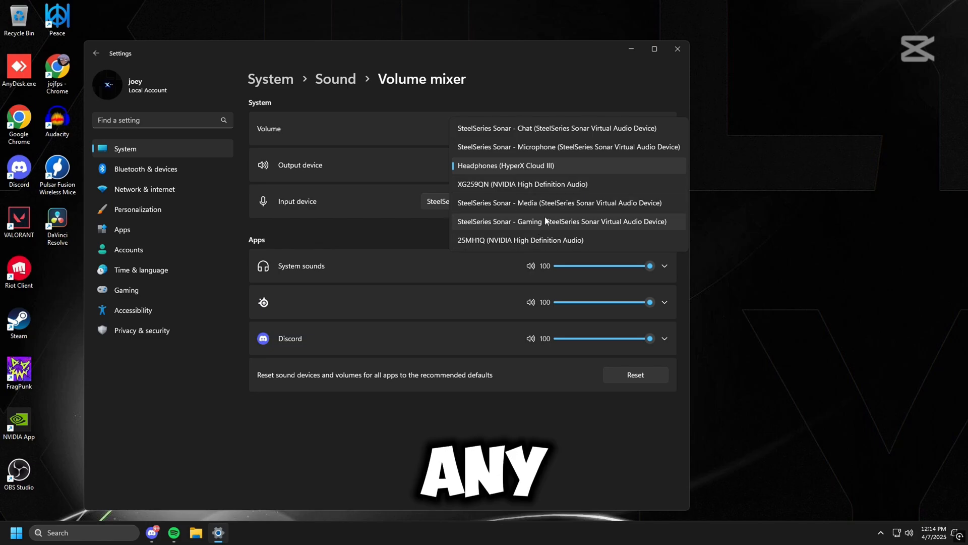
{"action": "mouse_move", "coordinate": [569, 207]}
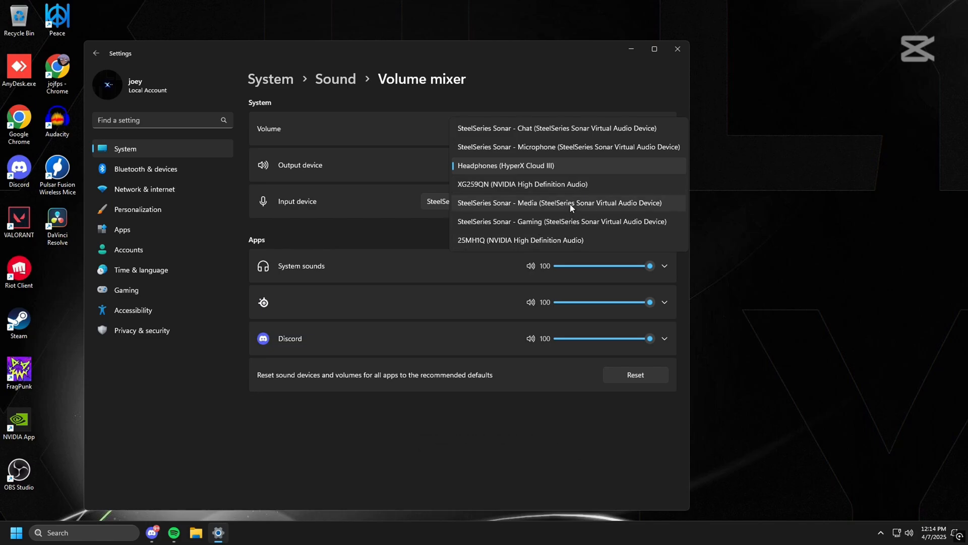
{"action": "left_click", "coordinate": [558, 203]}
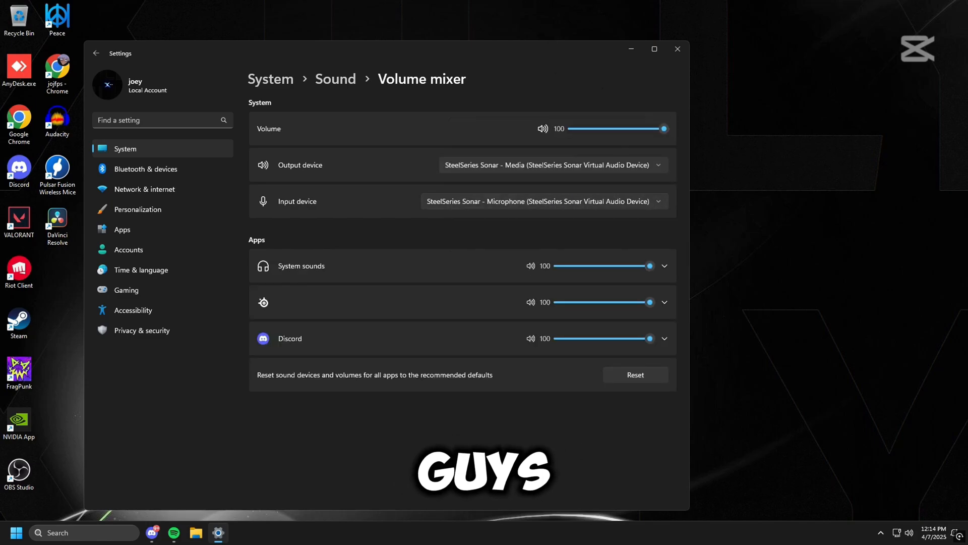